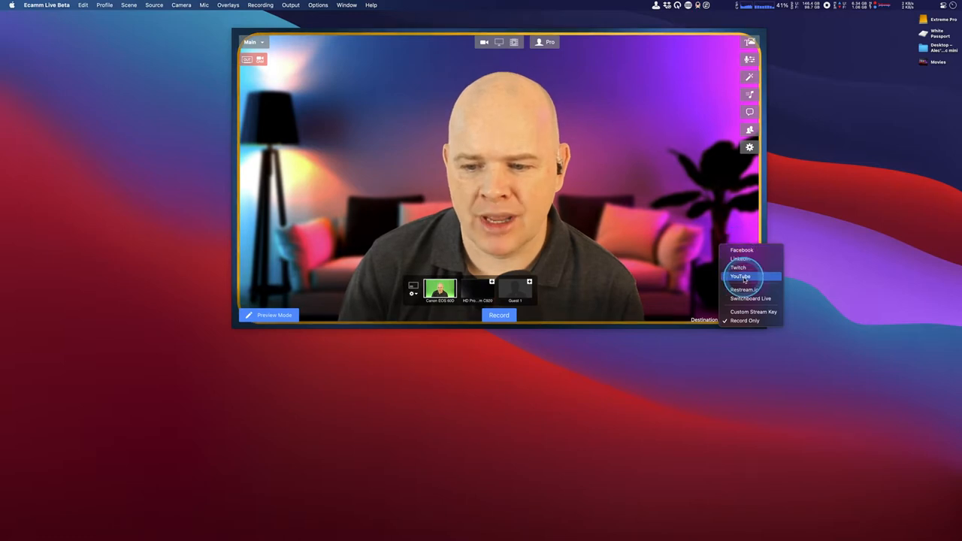
Choose YouTube as the broadcast destination for a public, unscheduled live stream.
left_click(740, 277)
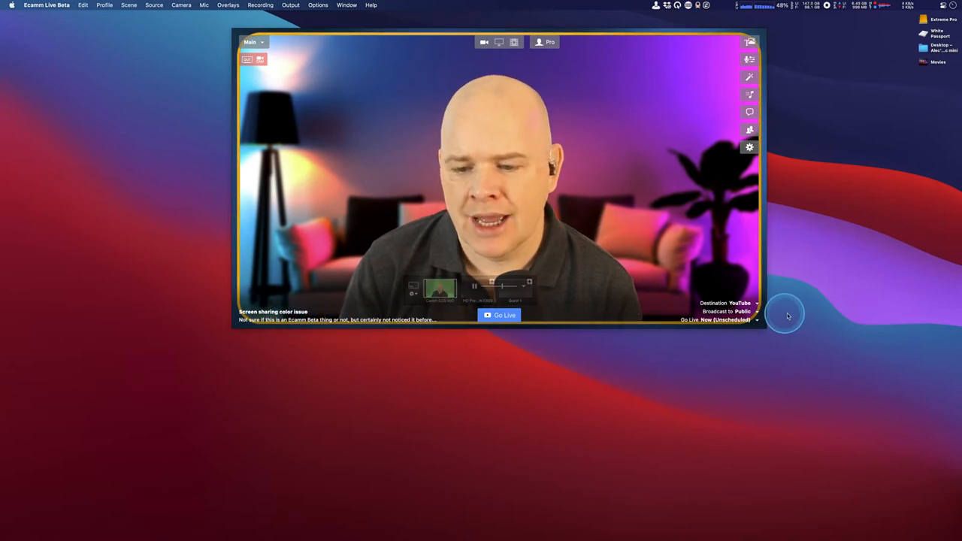
mouse_move(728, 328)
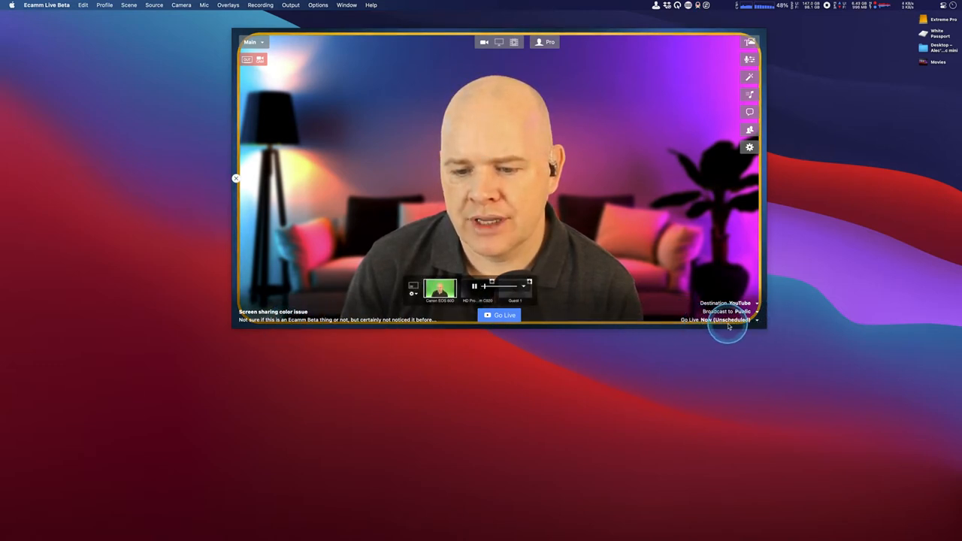
Start a New Scheduled Live broadcast from the go-live timing options.
left_click(755, 320)
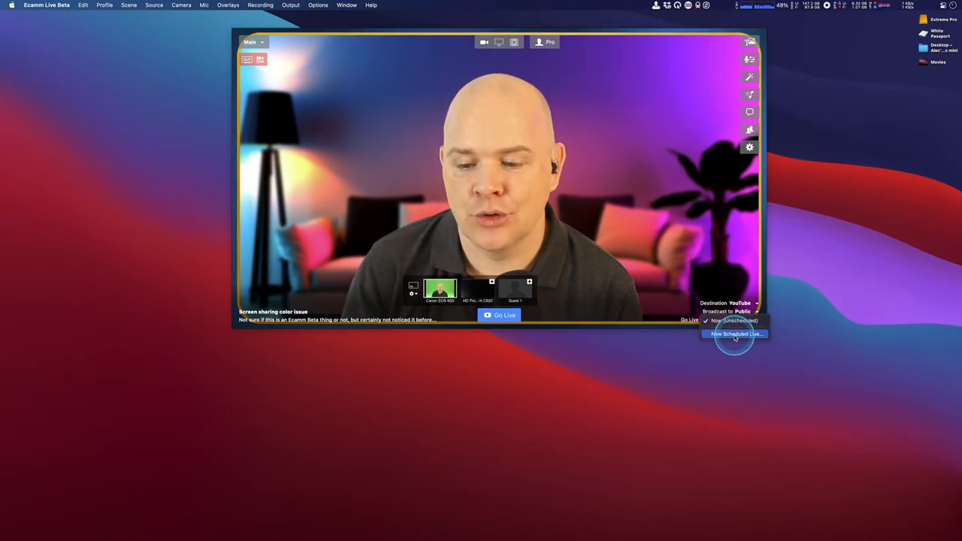
left_click(733, 333)
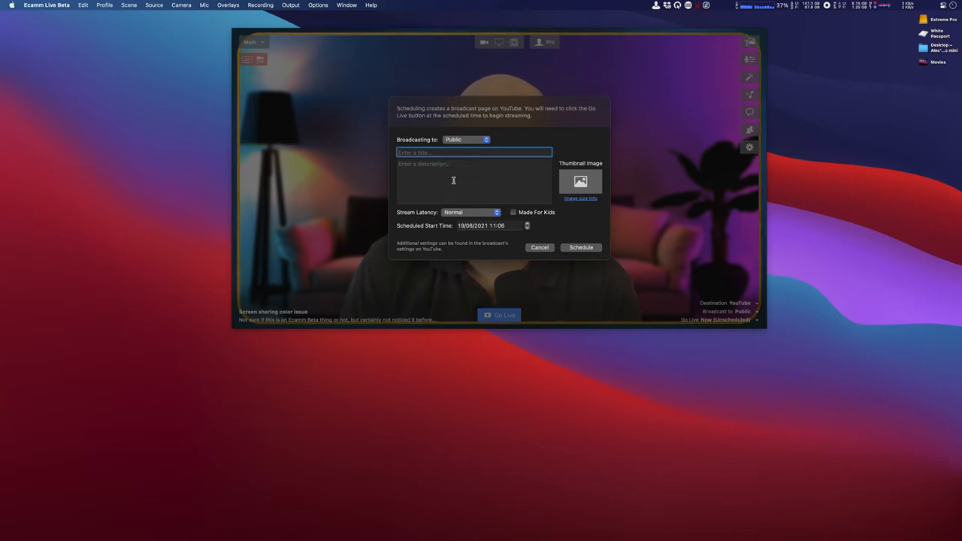
Cancel the YouTube scheduling form unfilled, keeping Go Live Now.
left_click(488, 153)
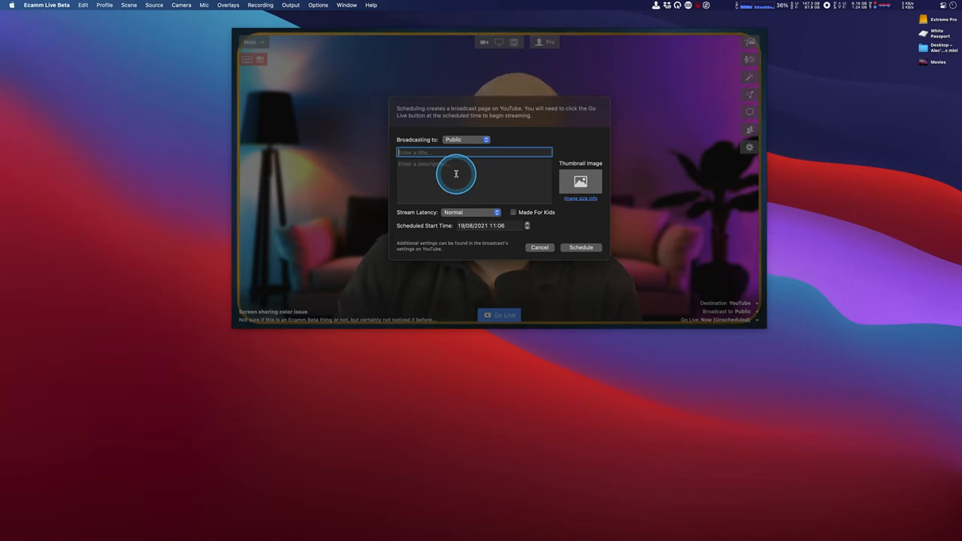
mouse_move(479, 196)
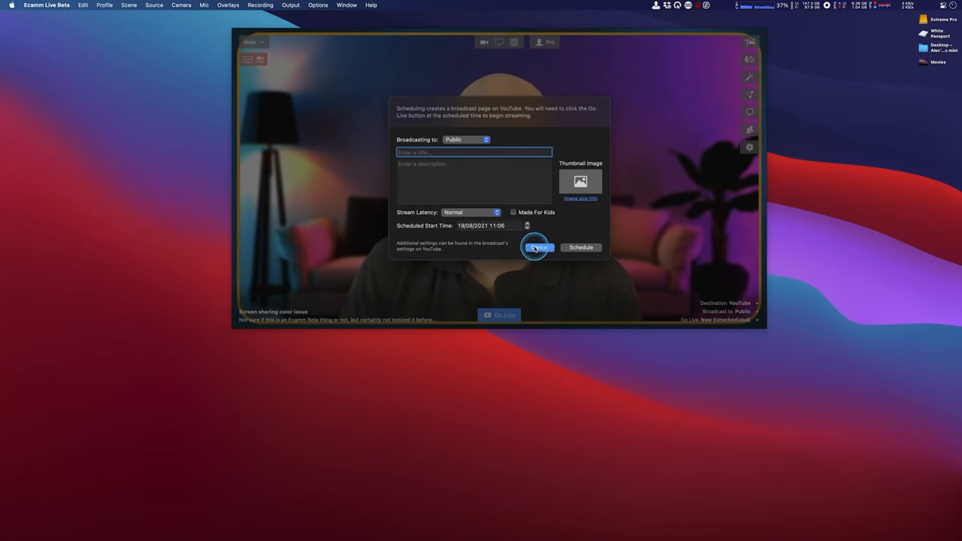
left_click(536, 247)
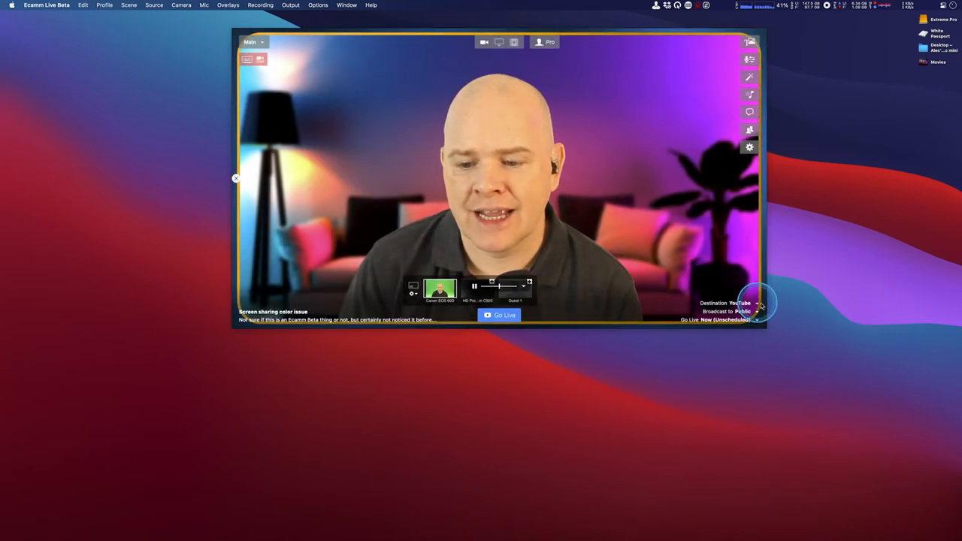
Switch the destination to Record Only and record a clip saved locally to the Mac.
left_click(746, 304)
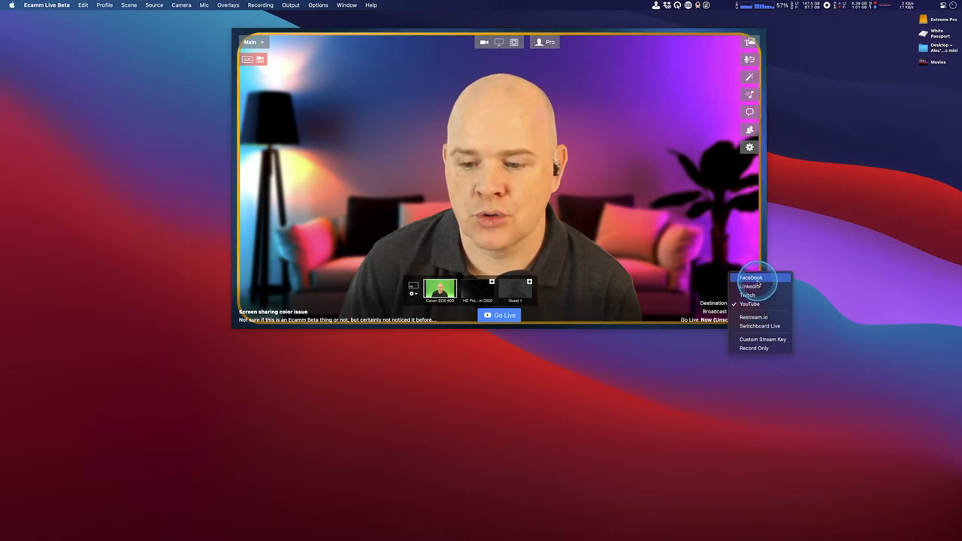
mouse_move(758, 318)
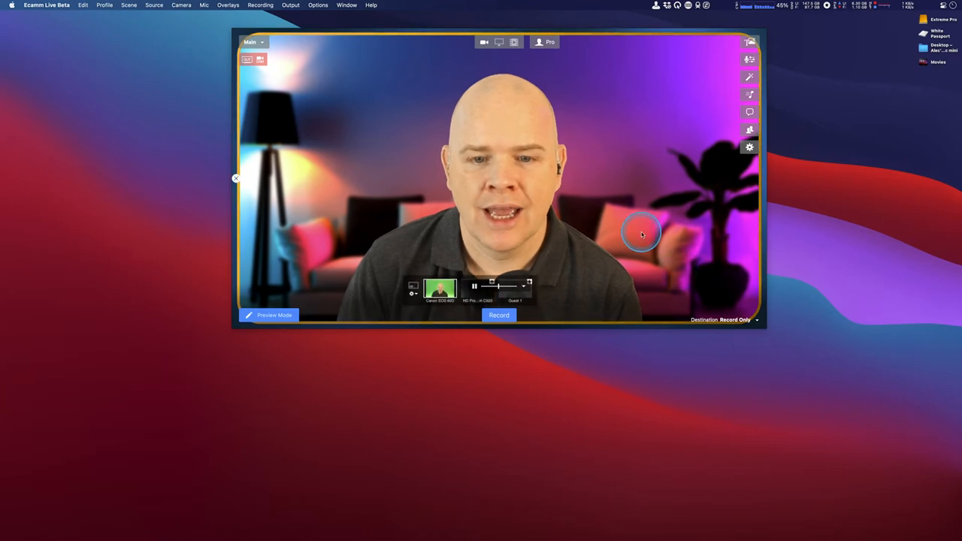
left_click(500, 316)
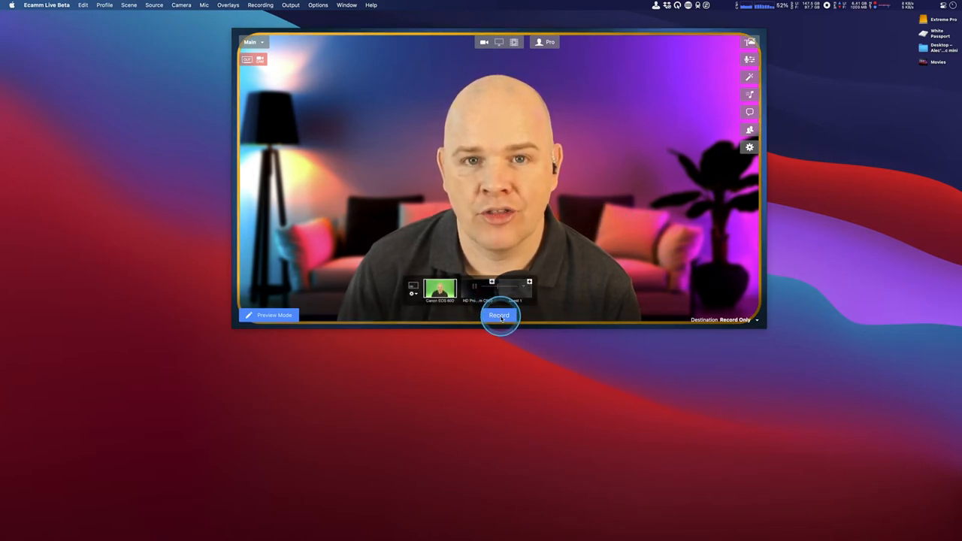
left_click(499, 316)
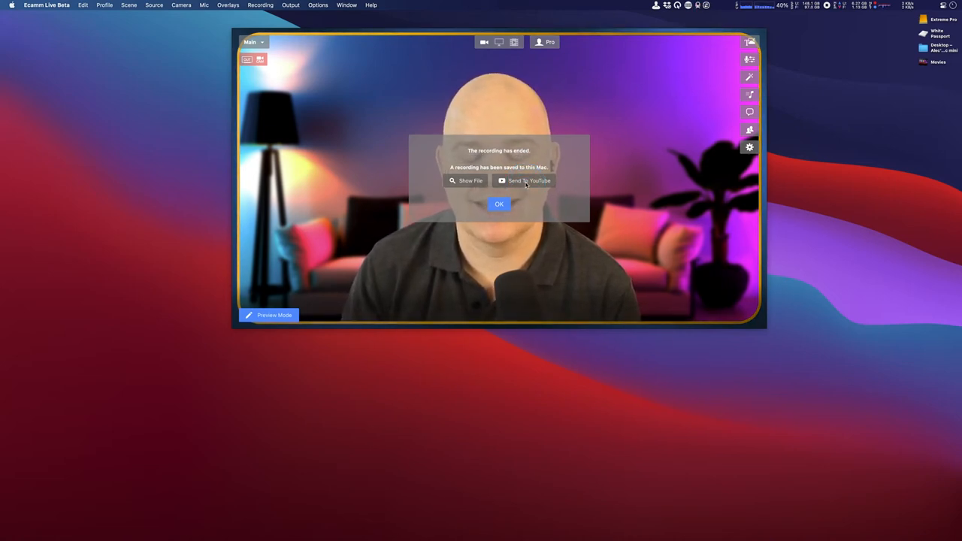
Acknowledge the recording-has-ended notice with OK.
left_click(527, 180)
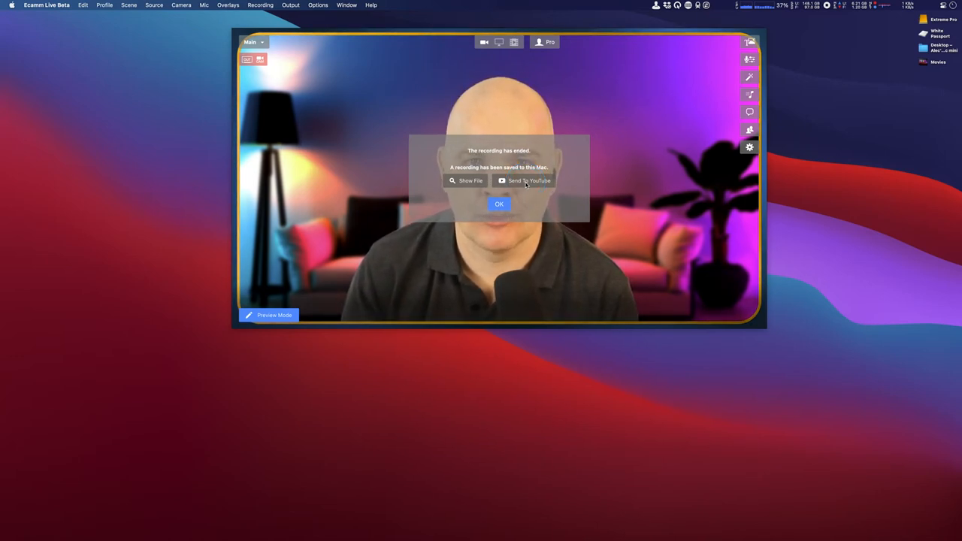
left_click(526, 180)
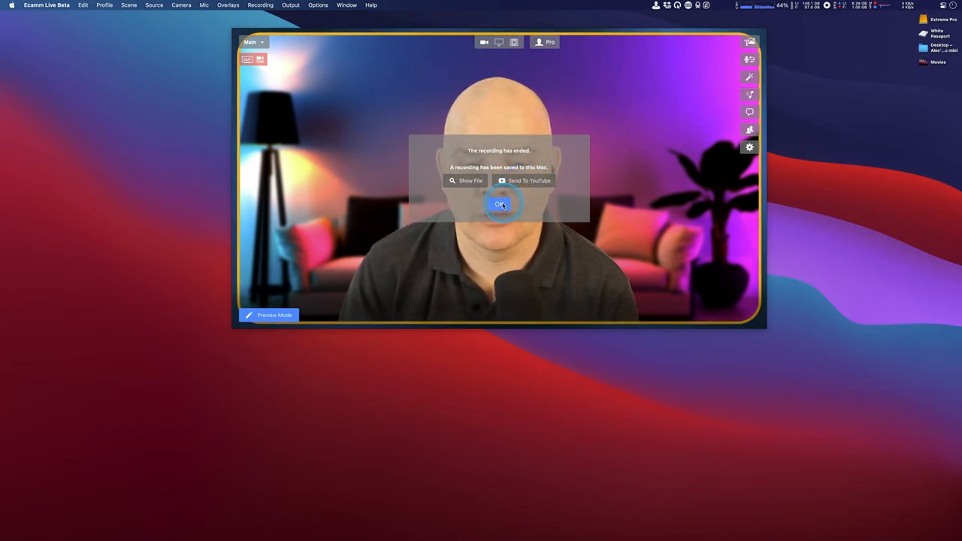
left_click(502, 205)
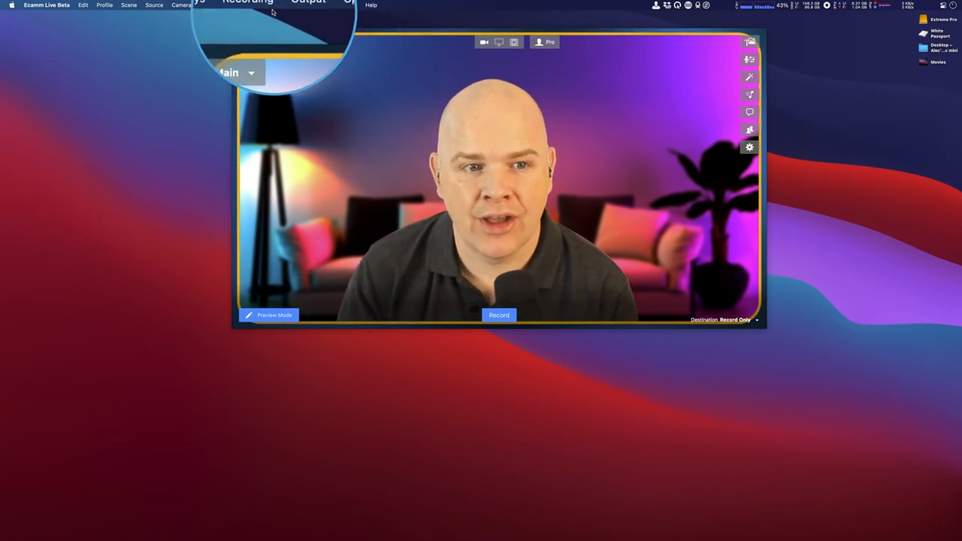
Browse from the Window menu to the Recording menu showing Send Last Recording To YouTube.
left_click(255, 6)
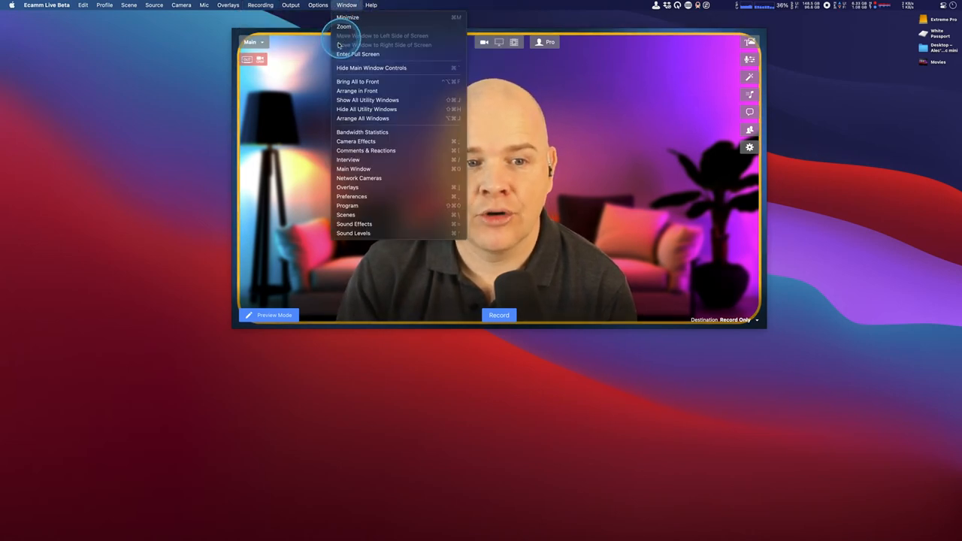
left_click(261, 6)
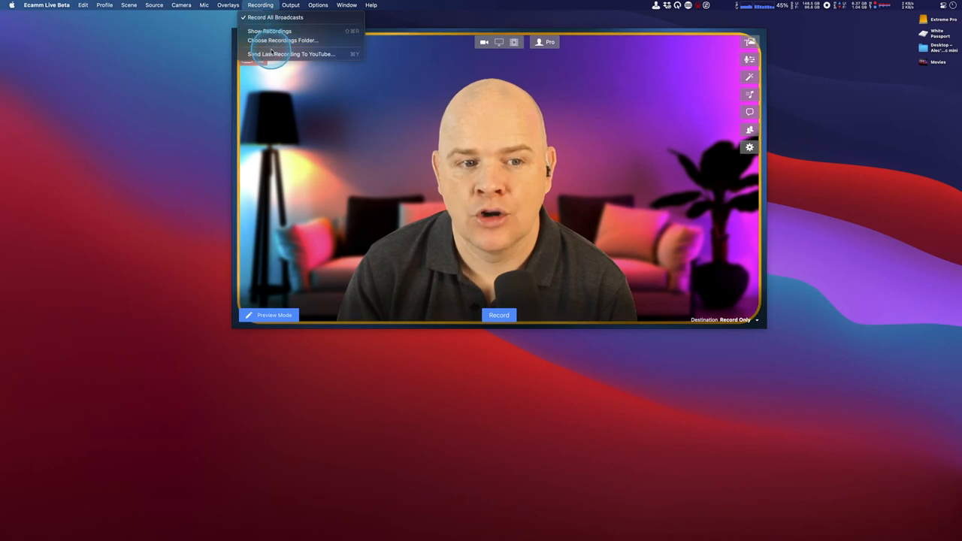